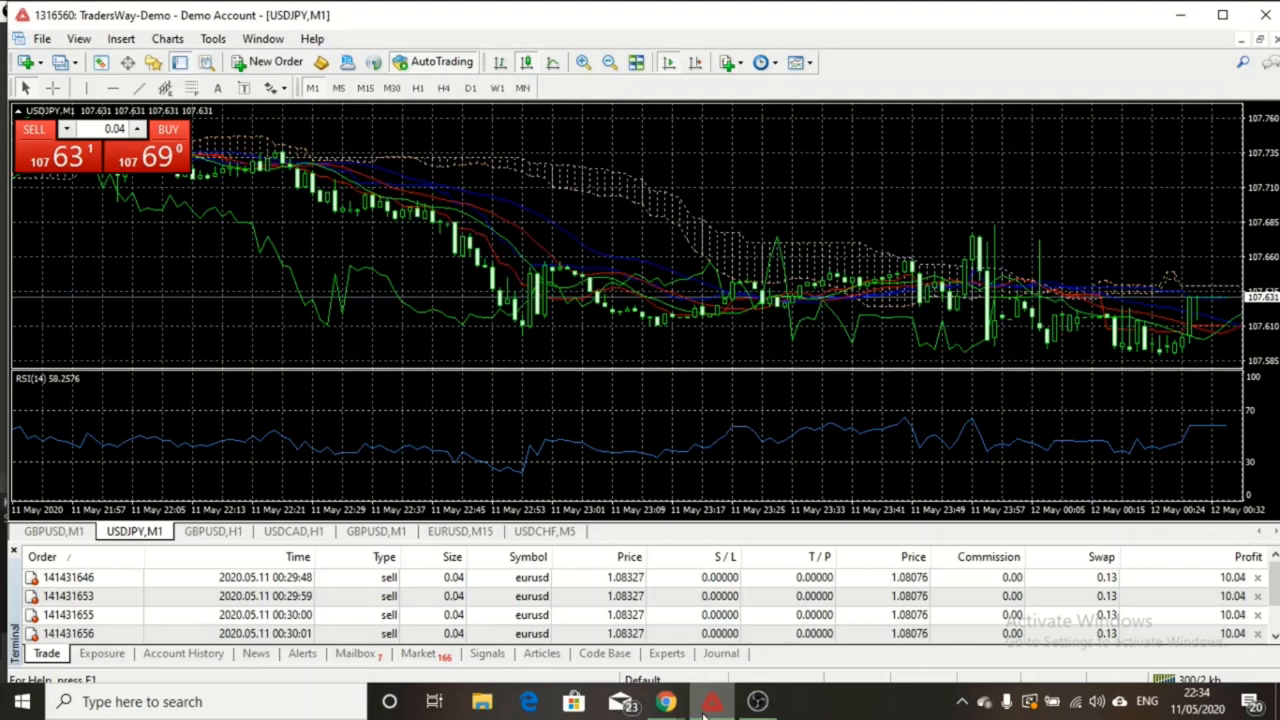
mouse_move(697, 474)
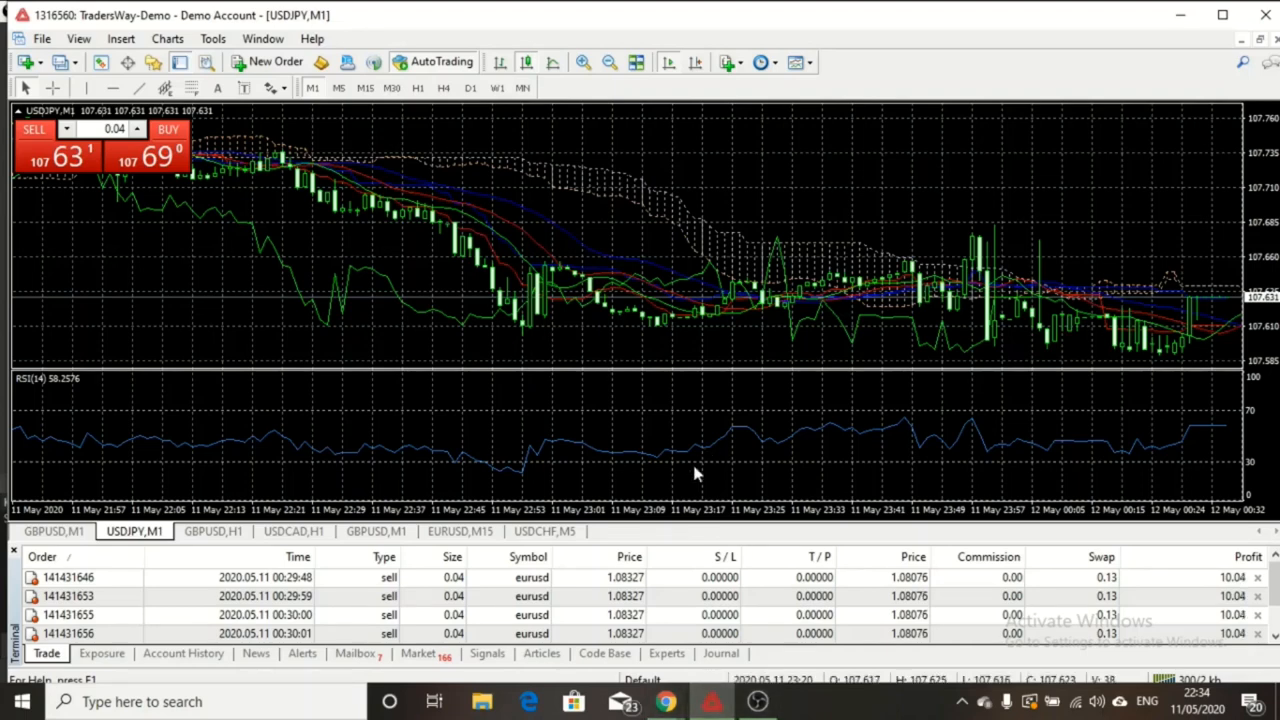
mouse_move(760, 447)
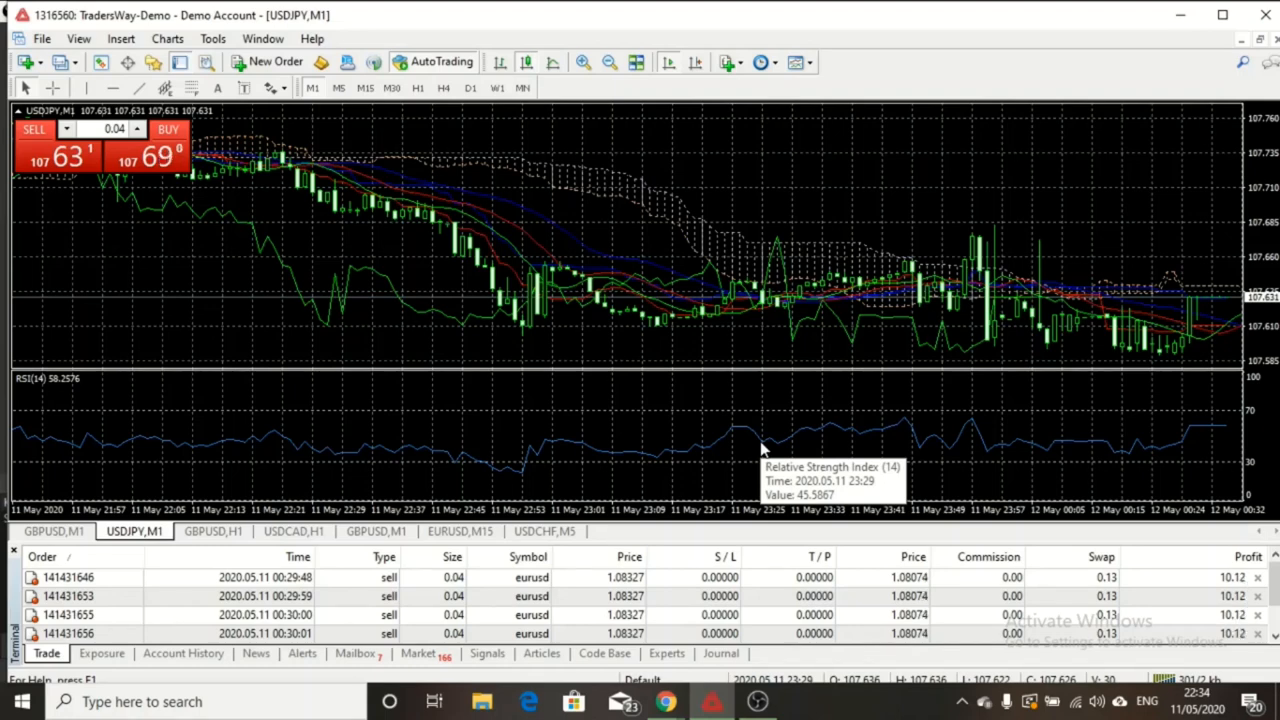
mouse_move(762, 449)
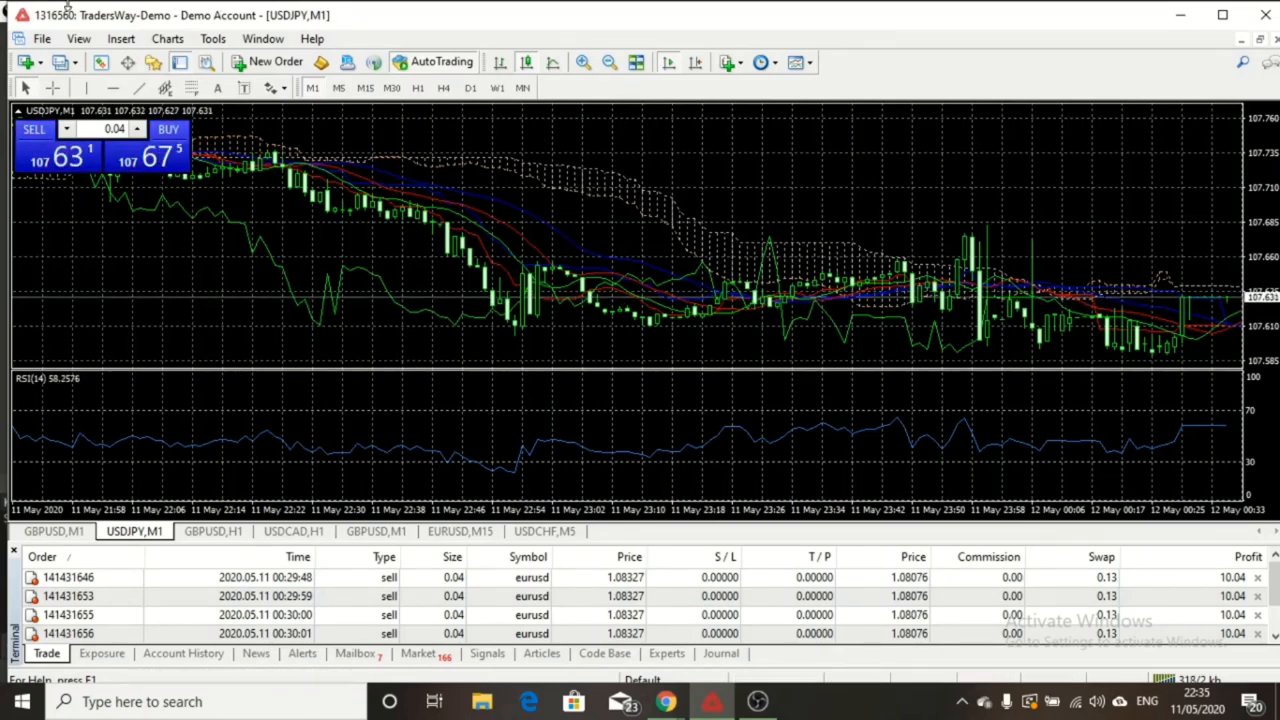
mouse_move(392, 262)
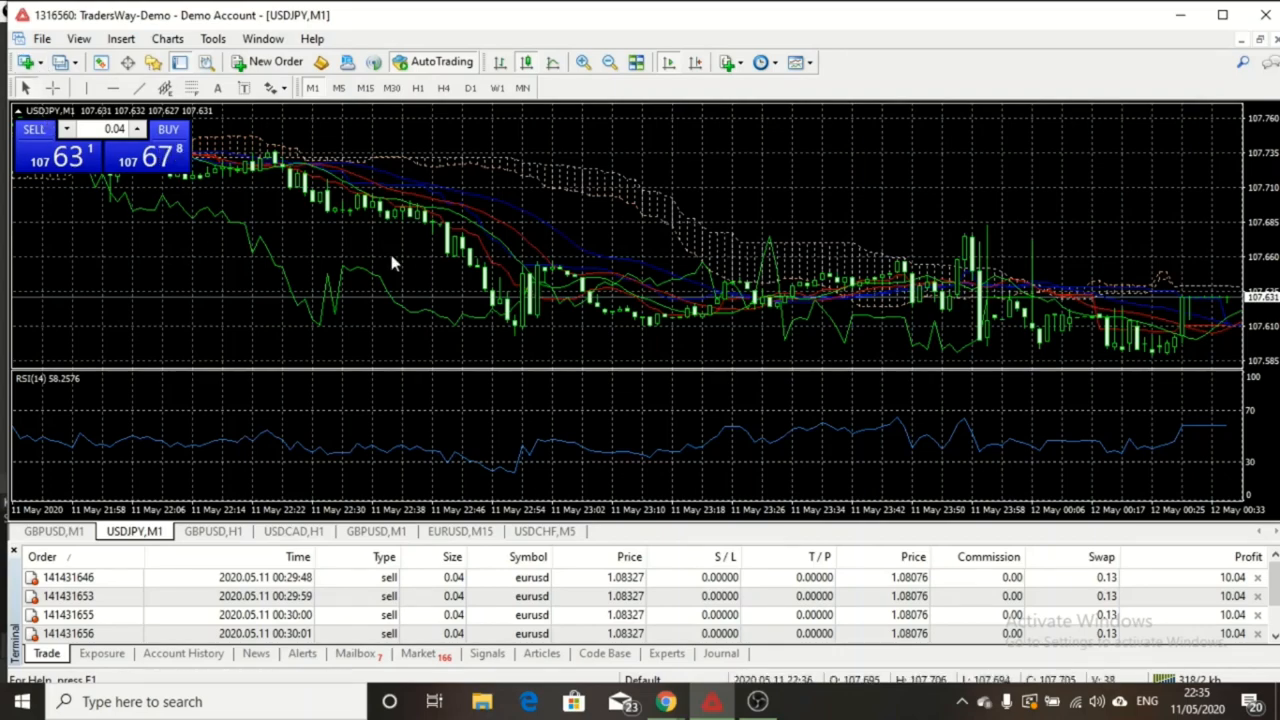
mouse_move(640, 30)
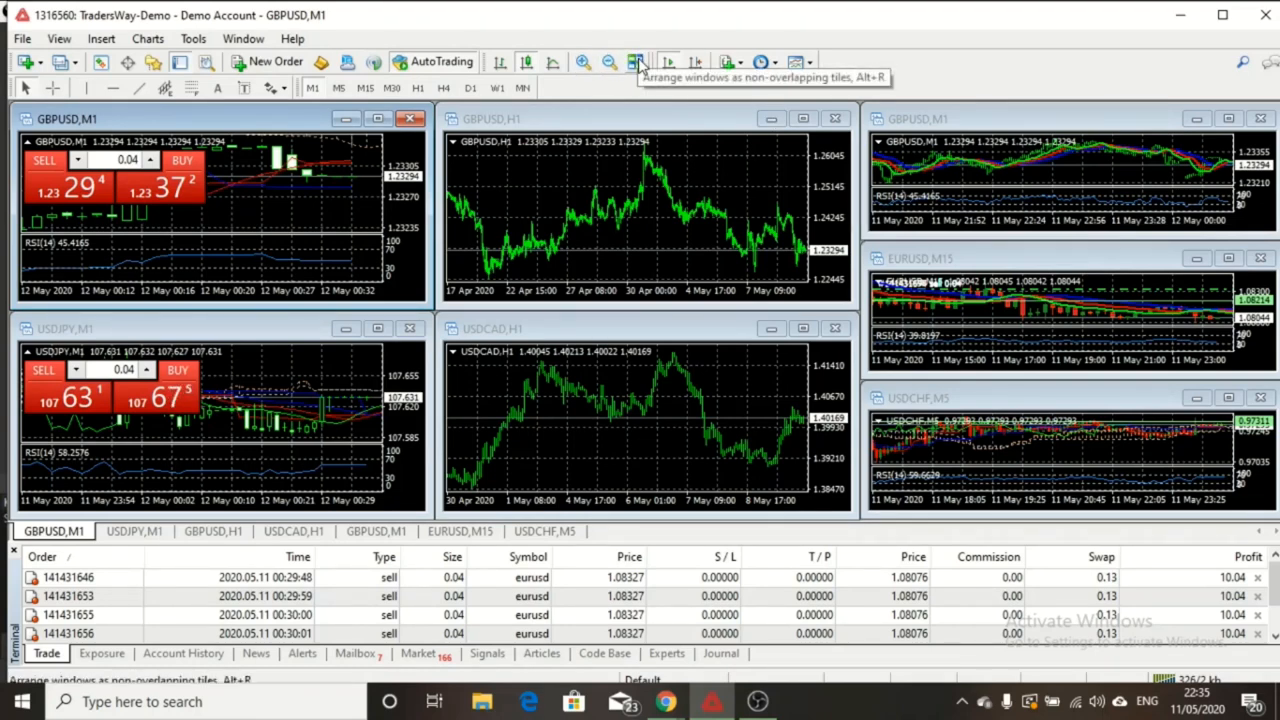
mouse_move(460, 130)
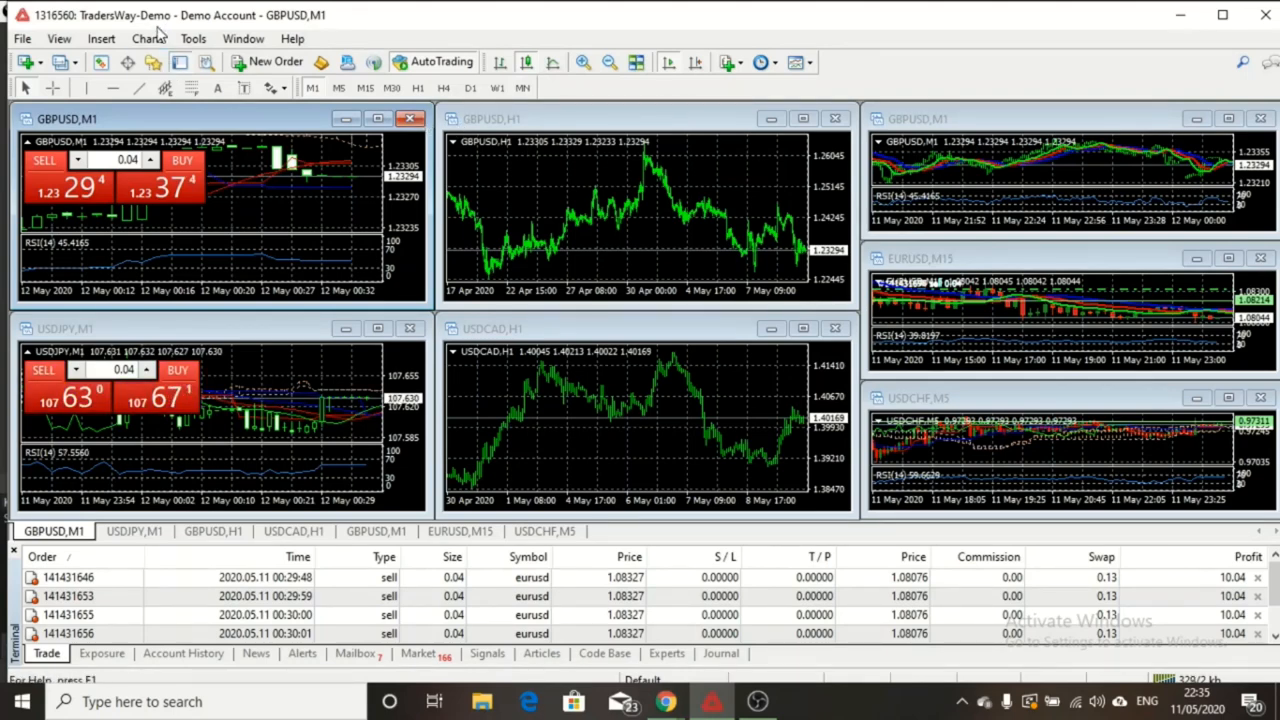
left_click(147, 38)
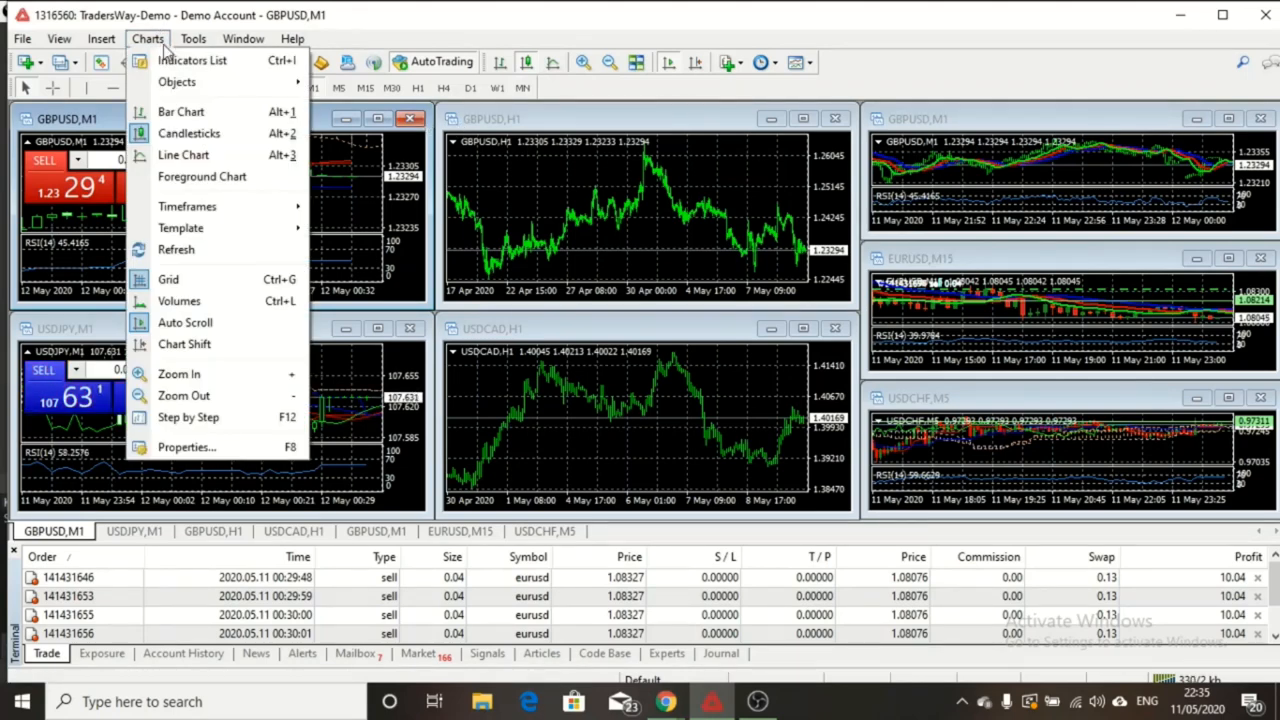
left_click(100, 38)
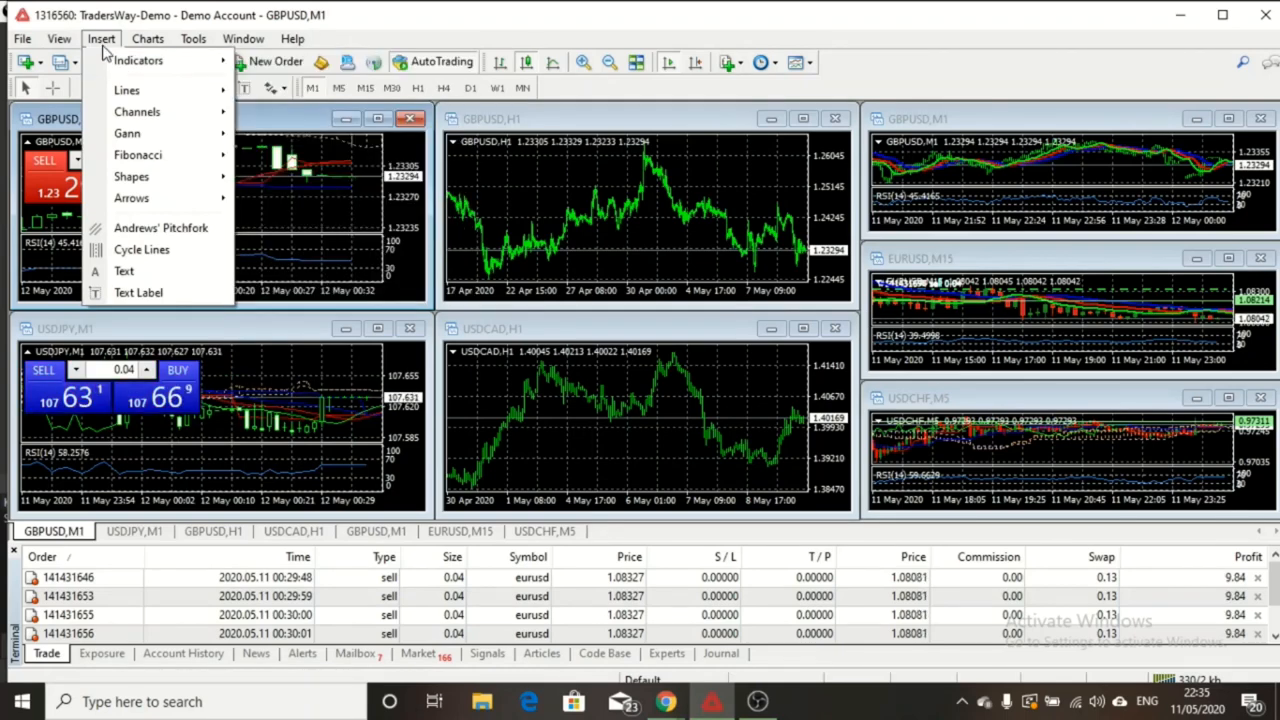
left_click(59, 38)
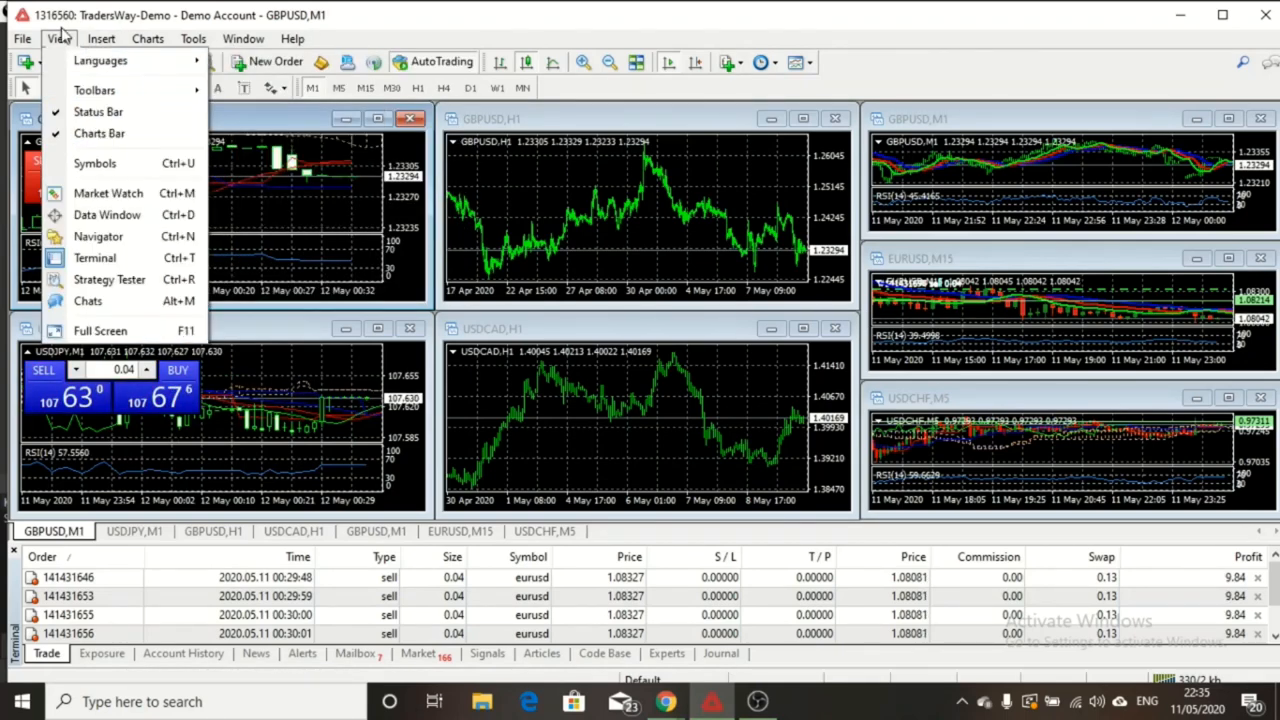
left_click(22, 38)
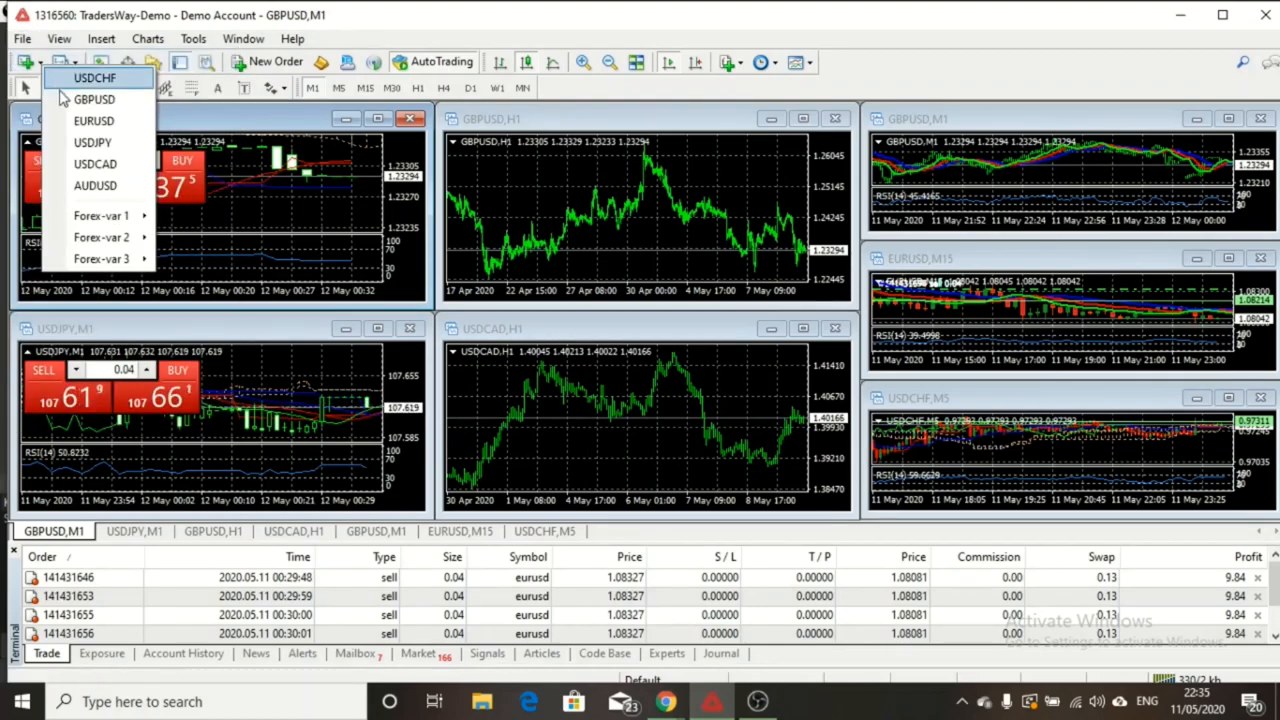
mouse_move(100, 215)
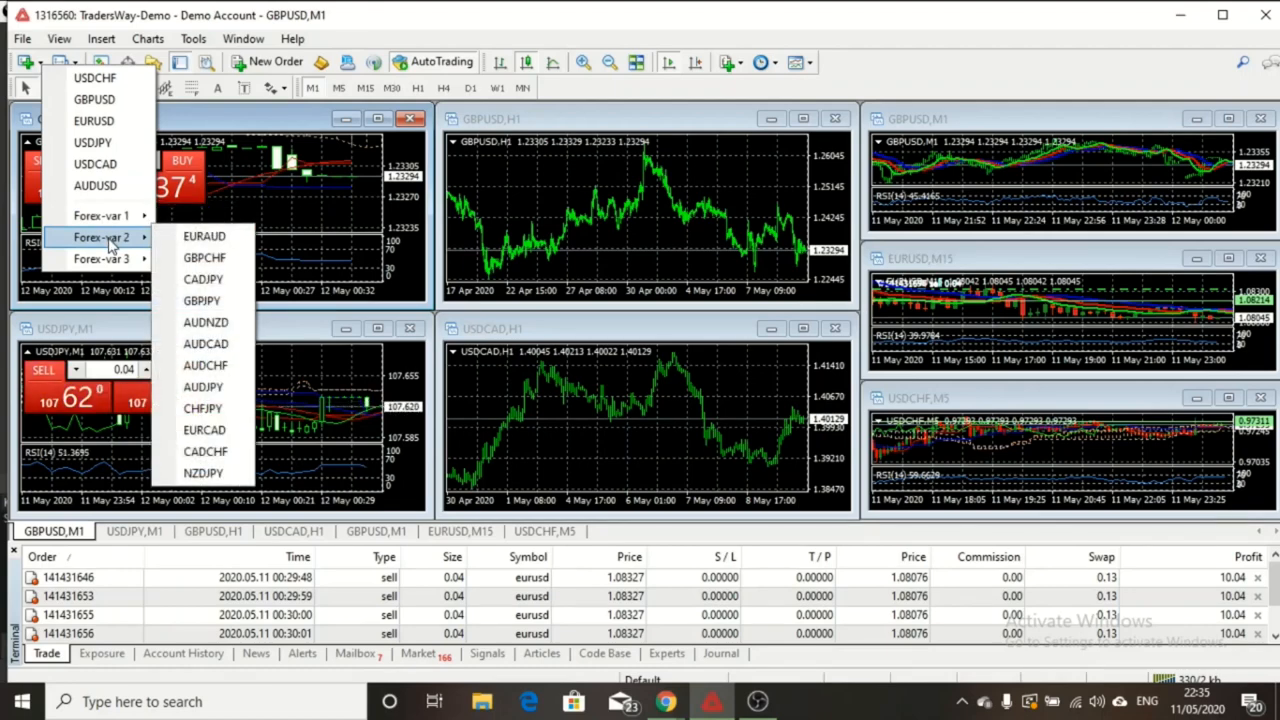
mouse_move(101, 258)
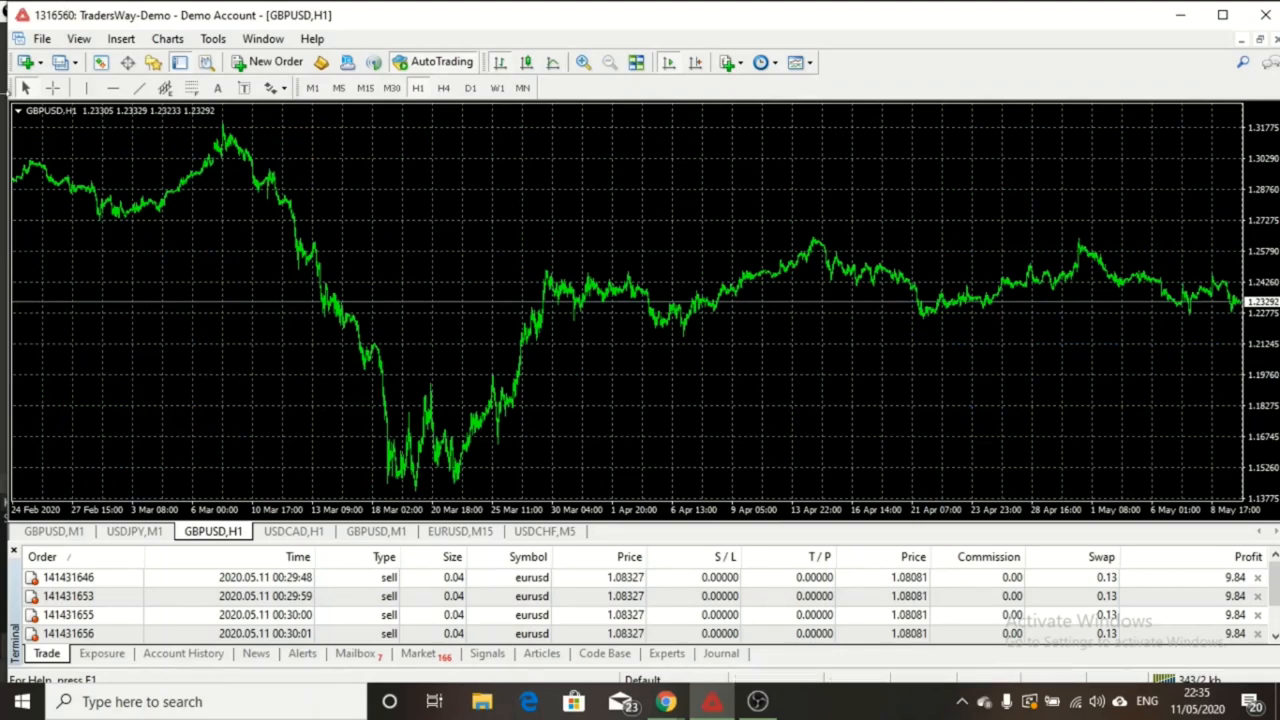
mouse_move(378, 224)
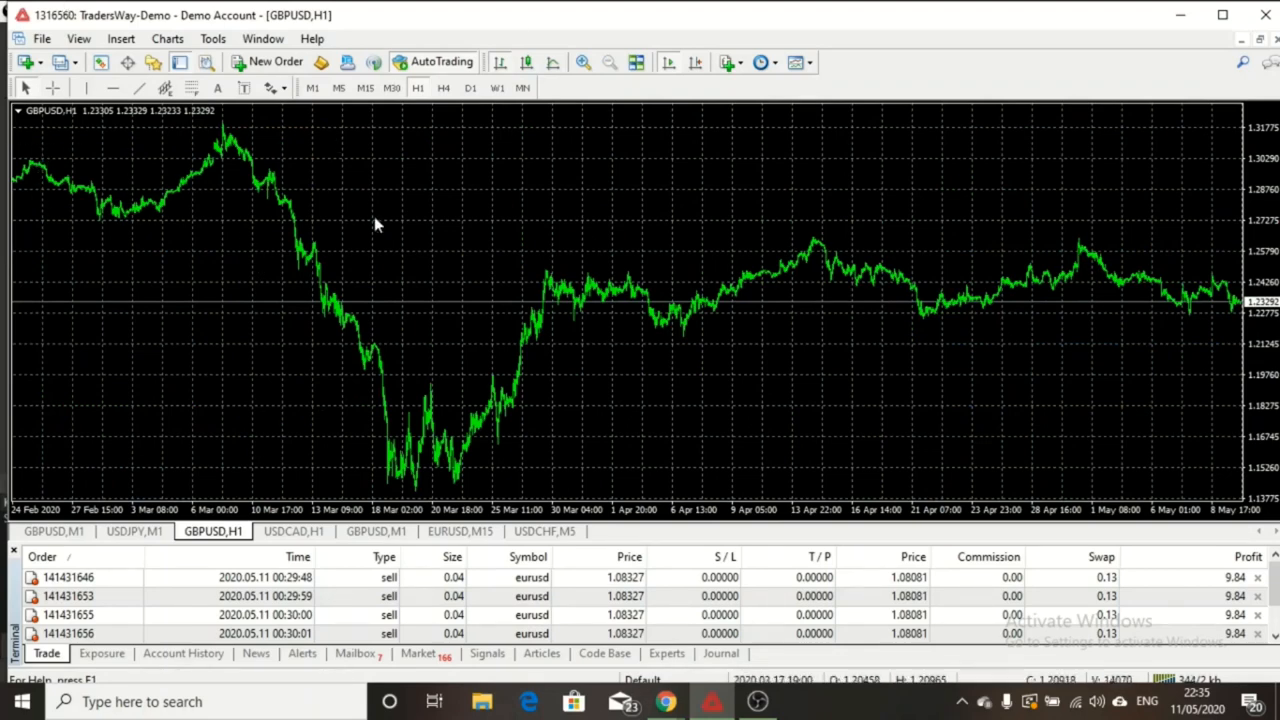
mouse_move(443, 87)
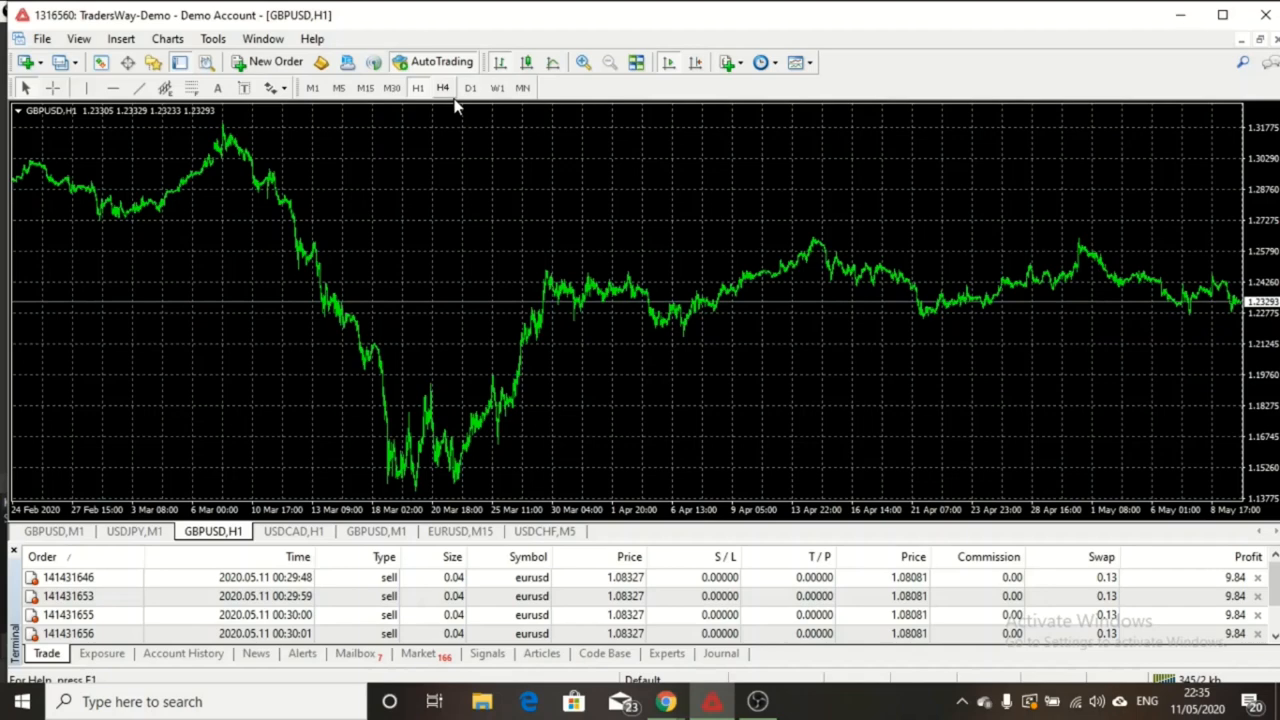
mouse_move(630, 278)
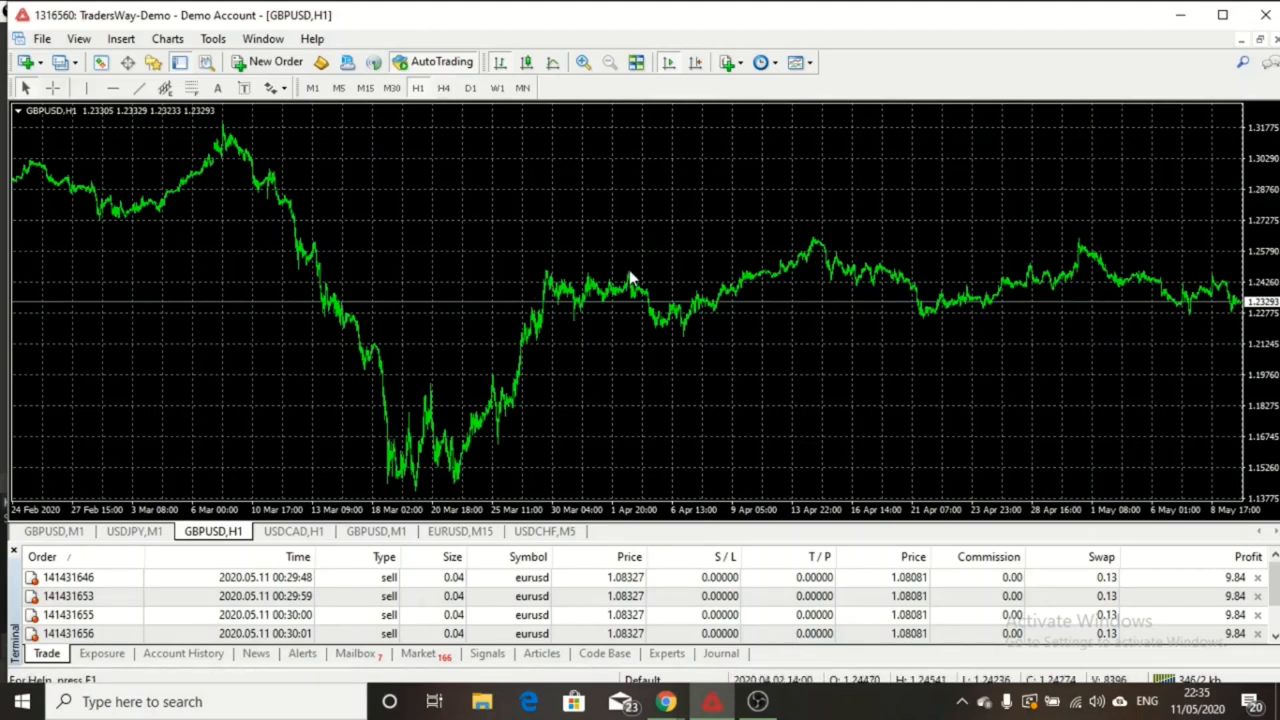
mouse_move(1210, 288)
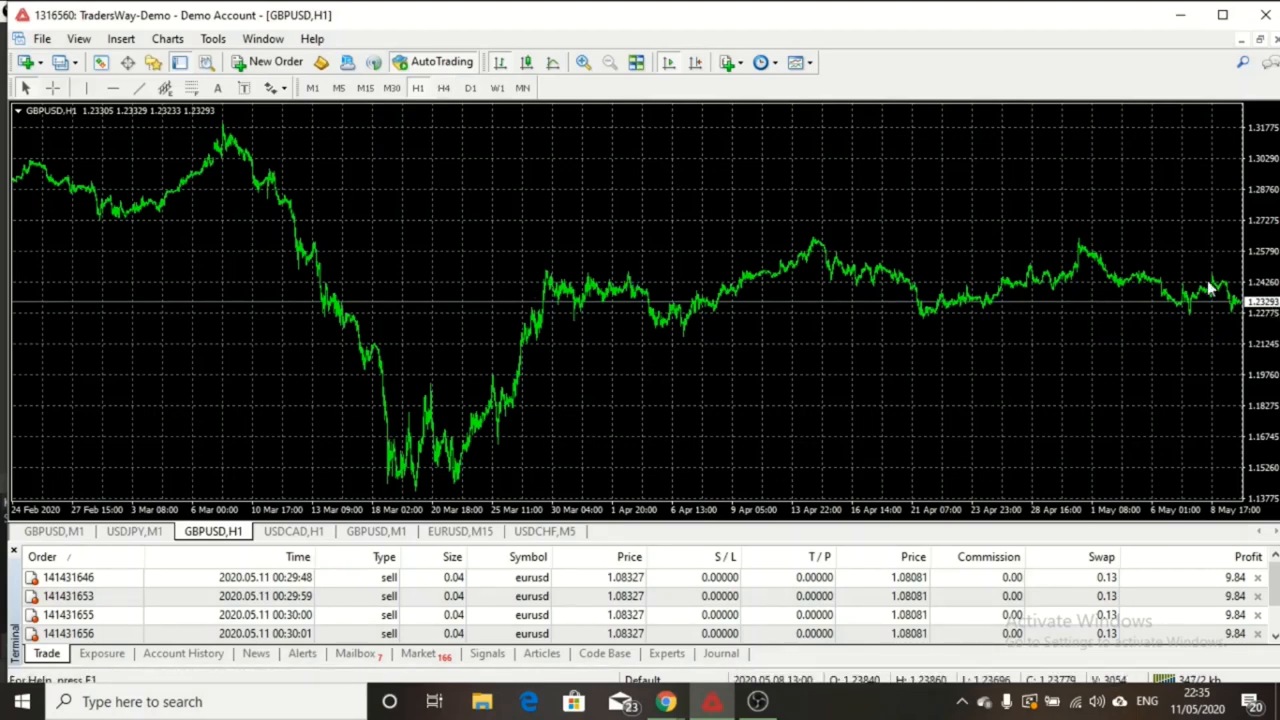
mouse_move(1235, 308)
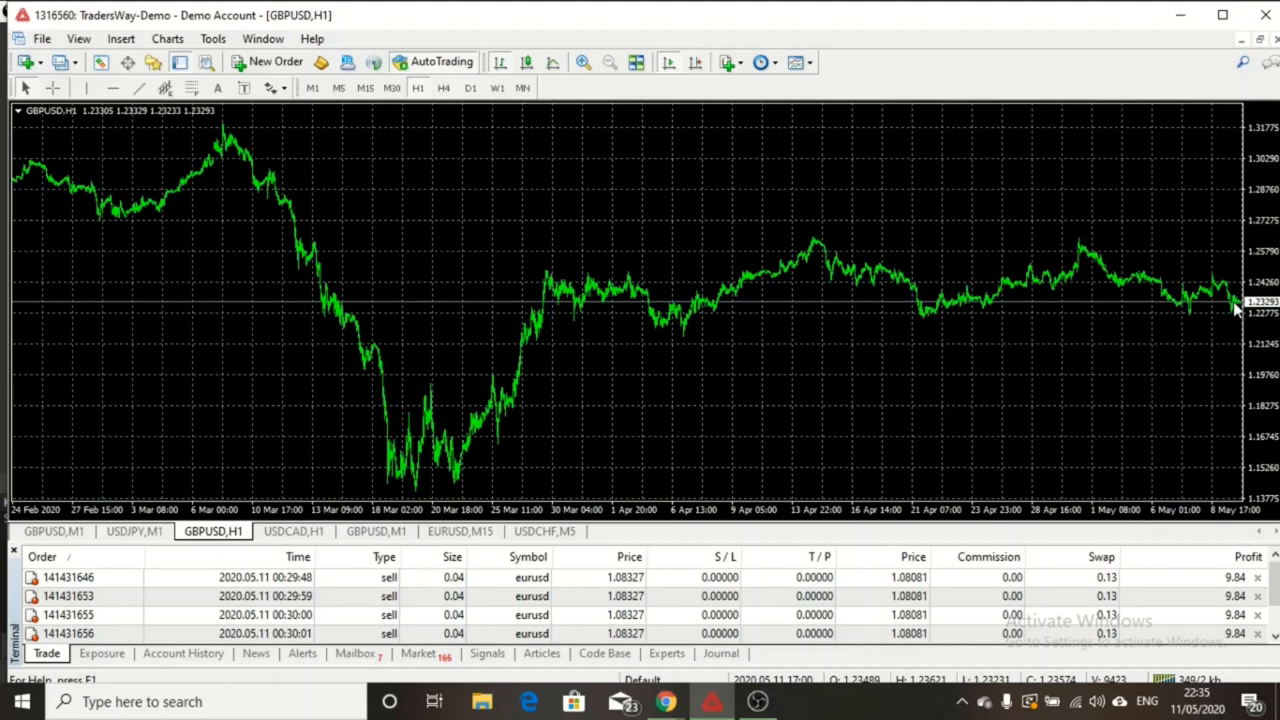
mouse_move(1218, 396)
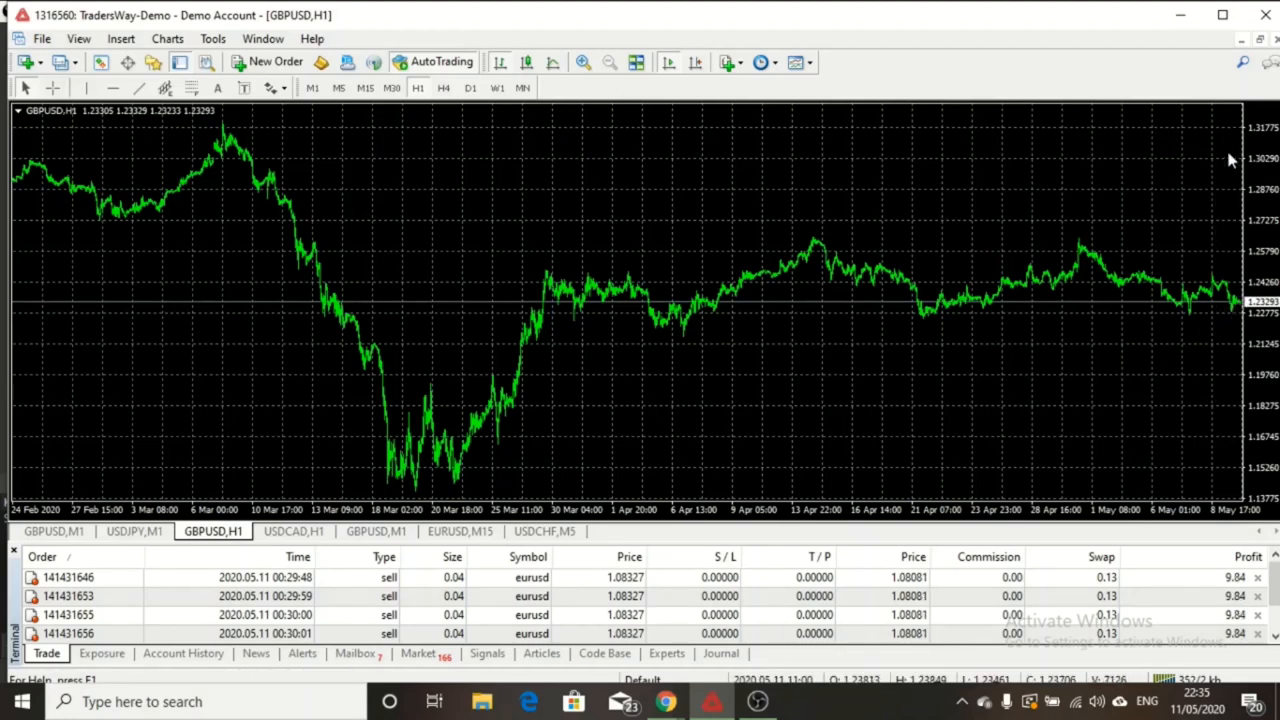
mouse_move(1207, 377)
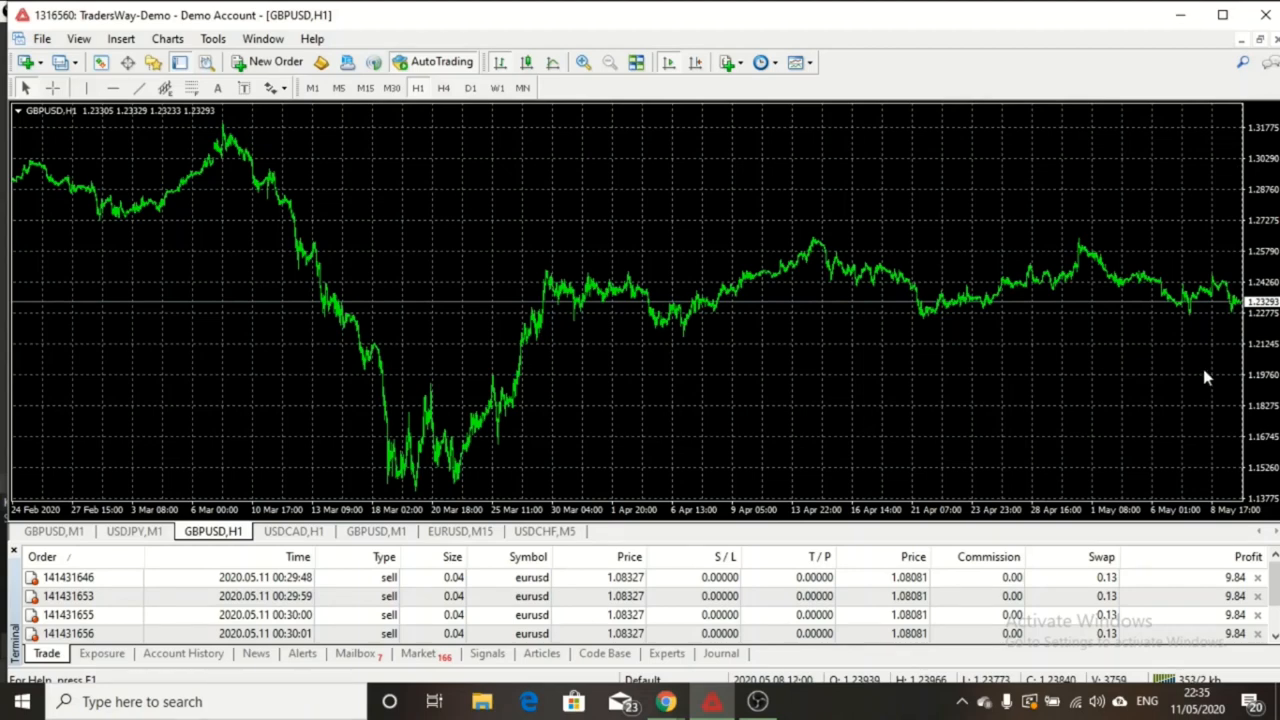
mouse_move(195, 158)
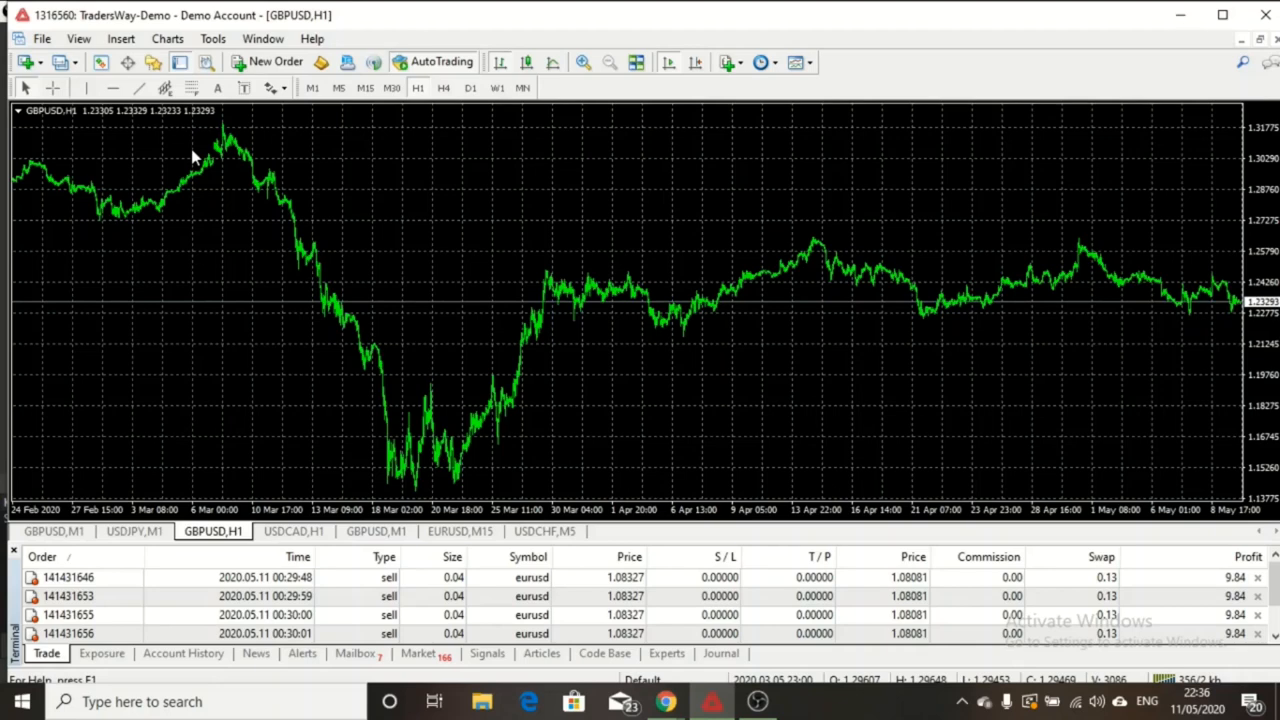
Show the One Click Trading panel on the GBPUSD H1 chart from the chart's context menu
right_click(195, 158)
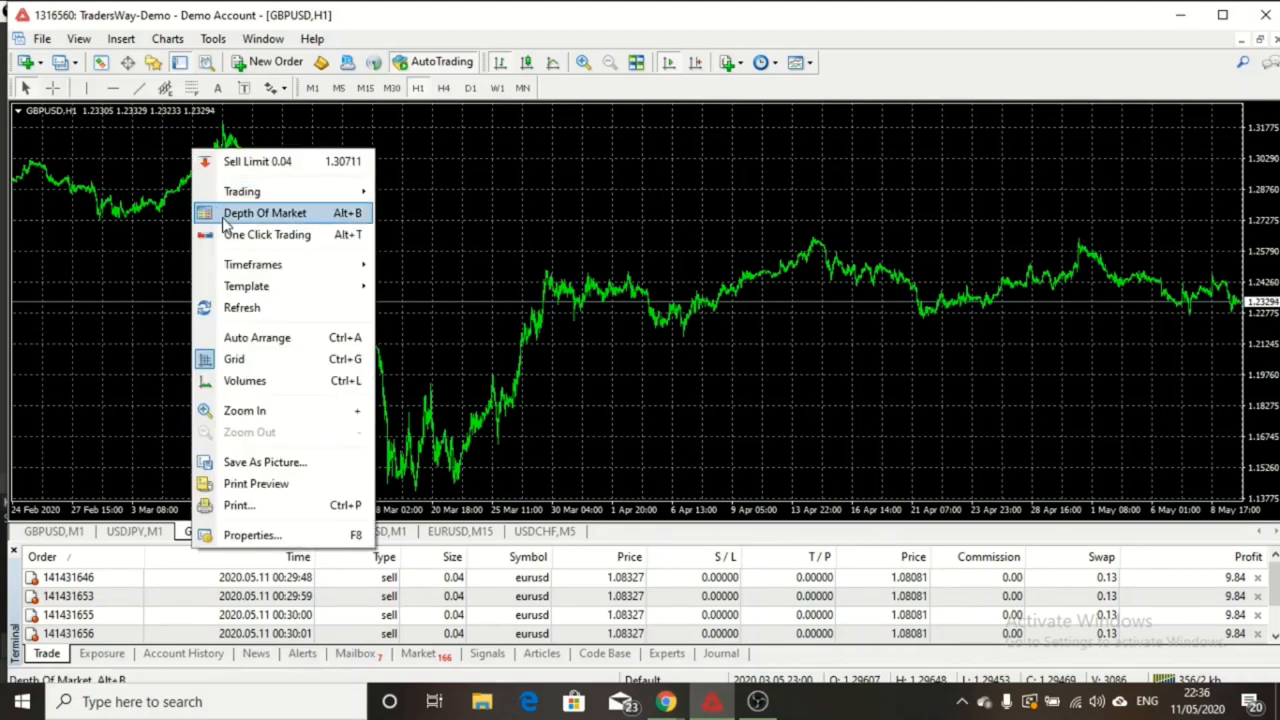
mouse_move(267, 234)
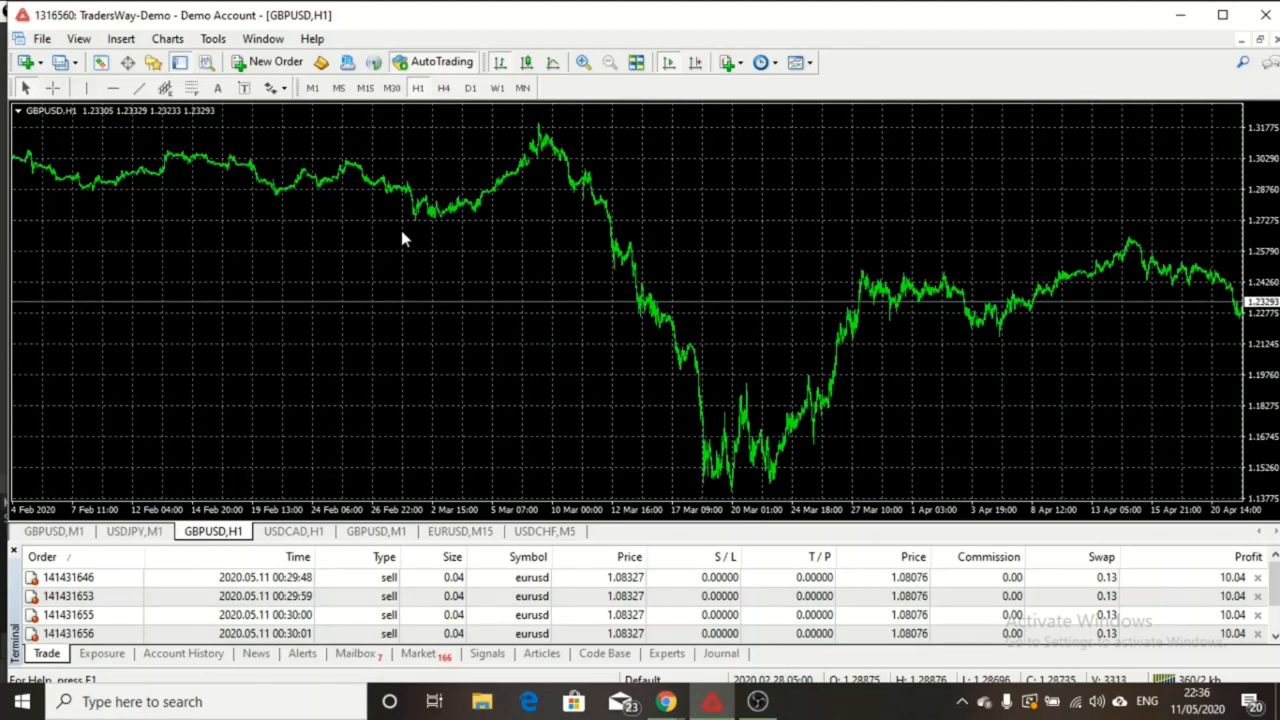
right_click(405, 240)
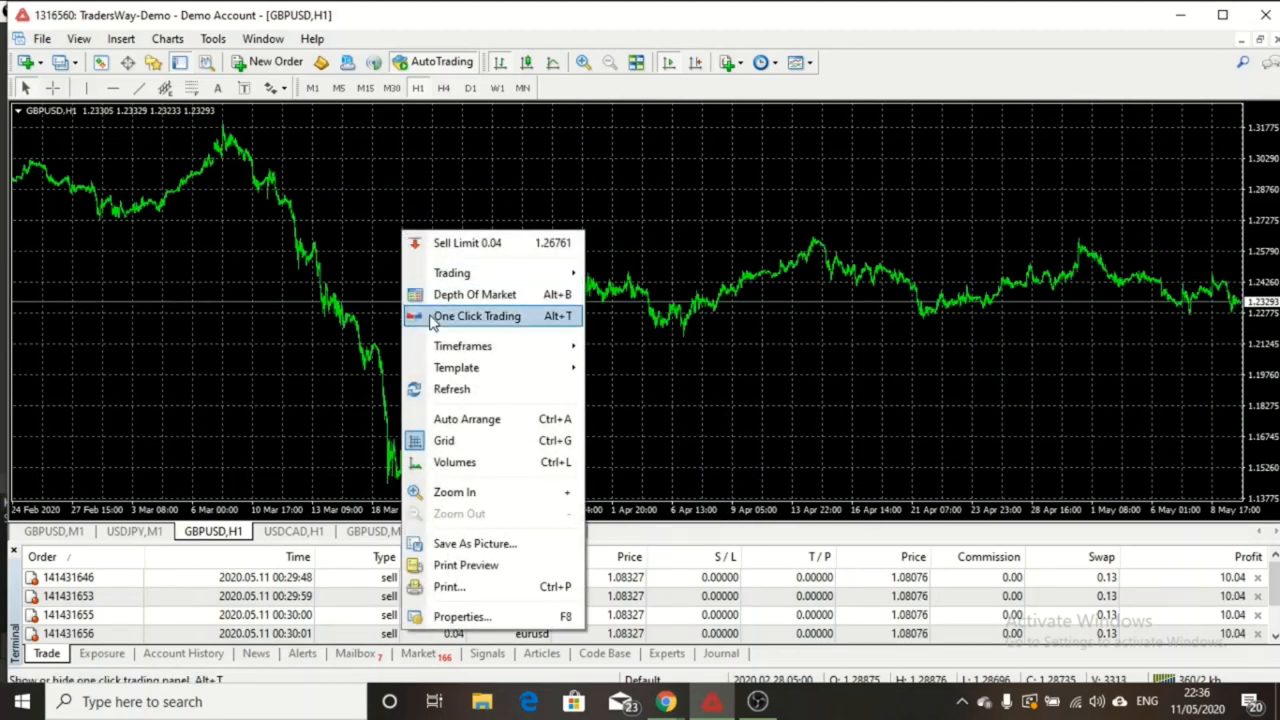
left_click(477, 315)
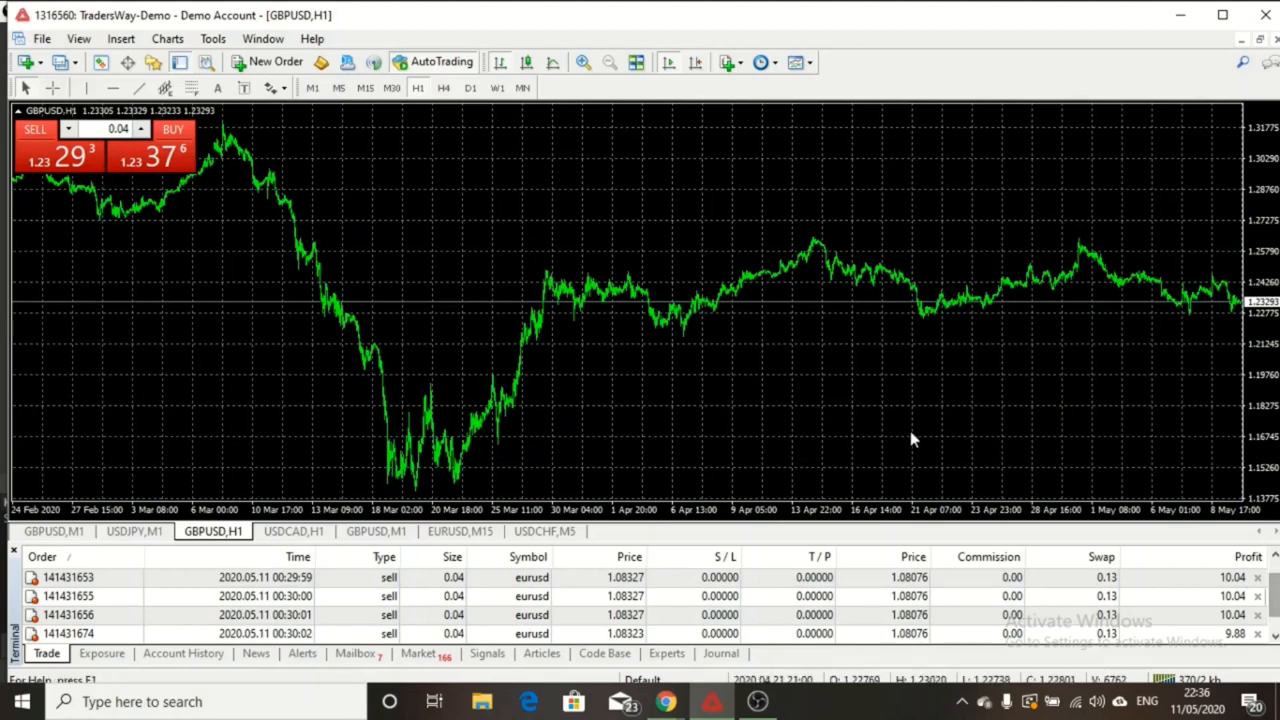
mouse_move(65, 130)
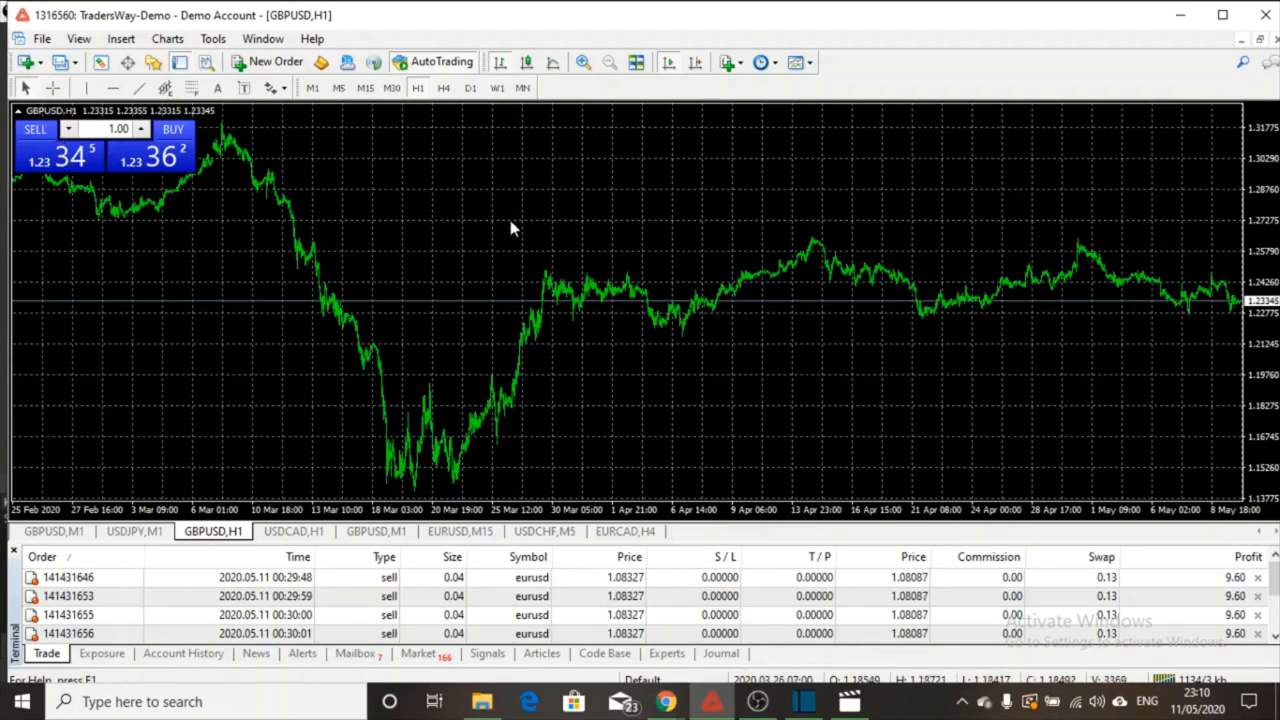
mouse_move(150, 167)
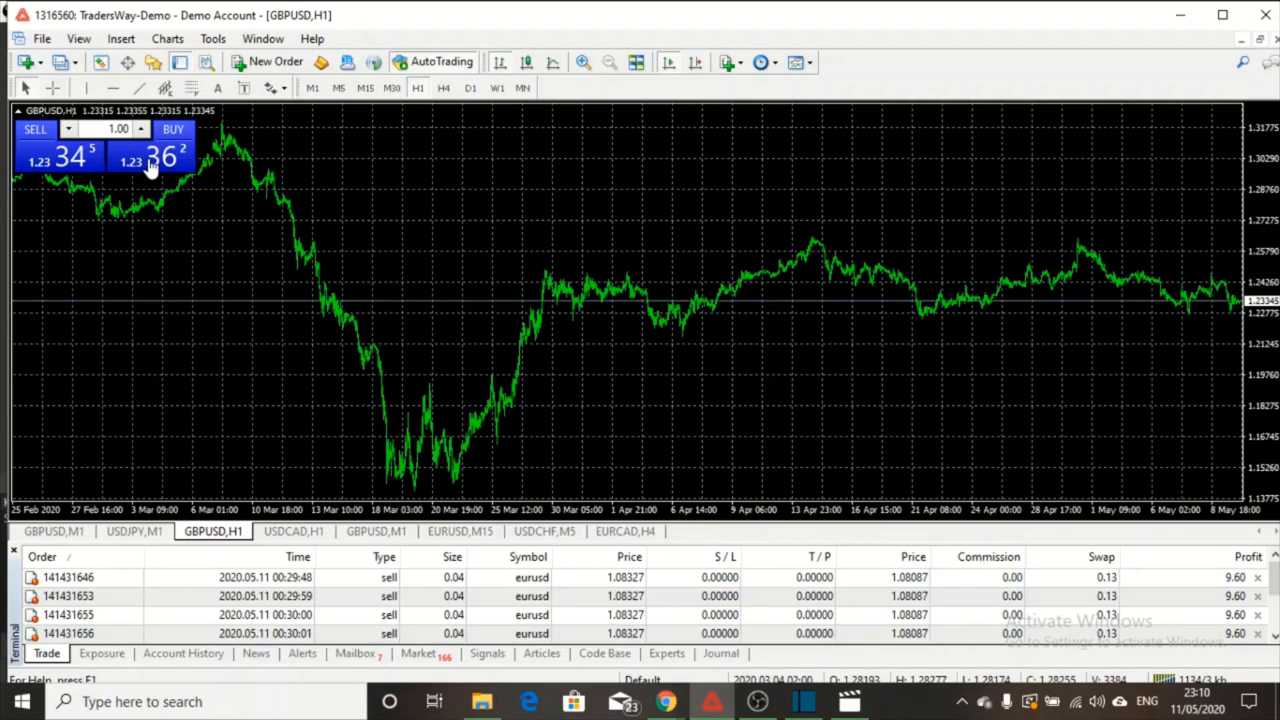
mouse_move(351, 220)
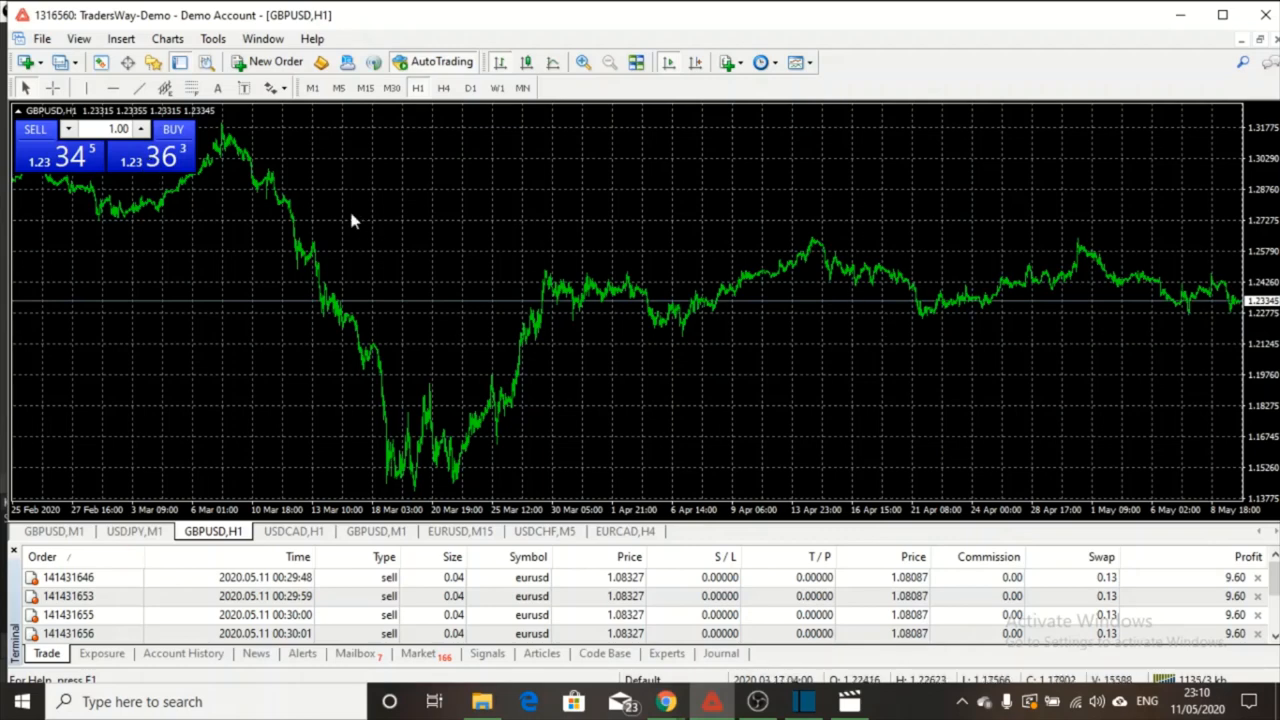
mouse_move(527, 208)
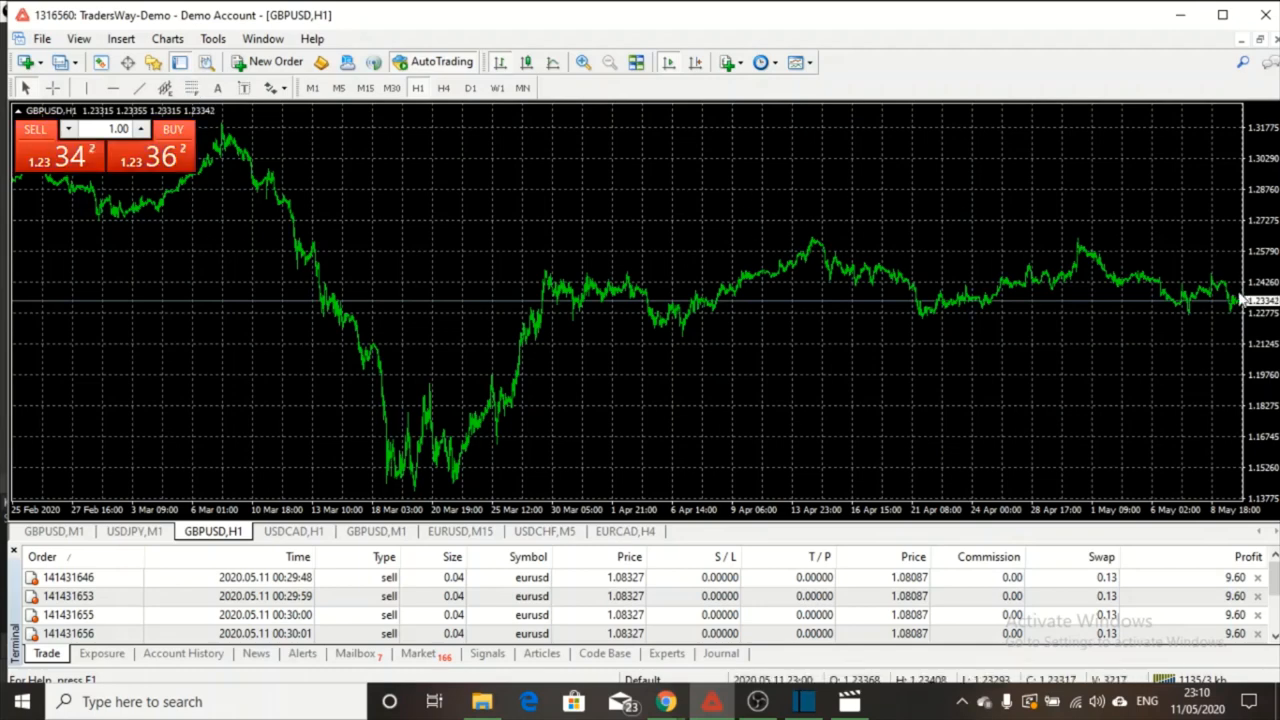
mouse_move(1225, 460)
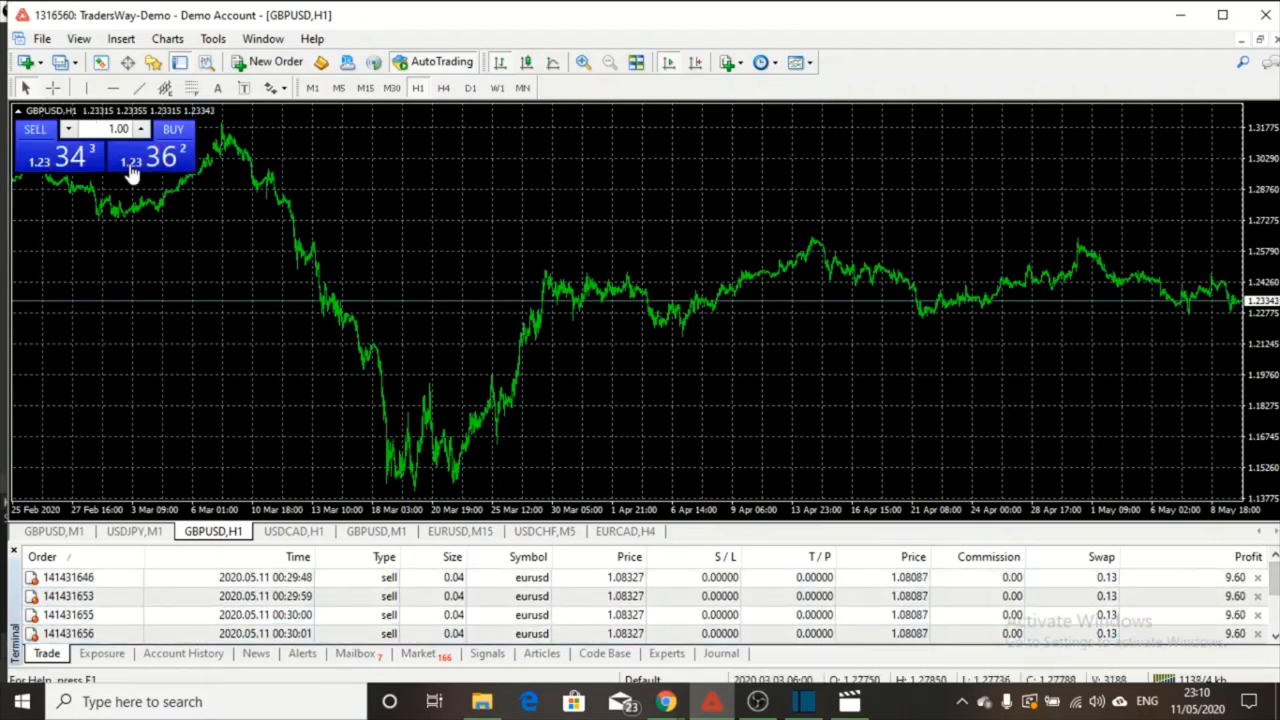
mouse_move(128, 62)
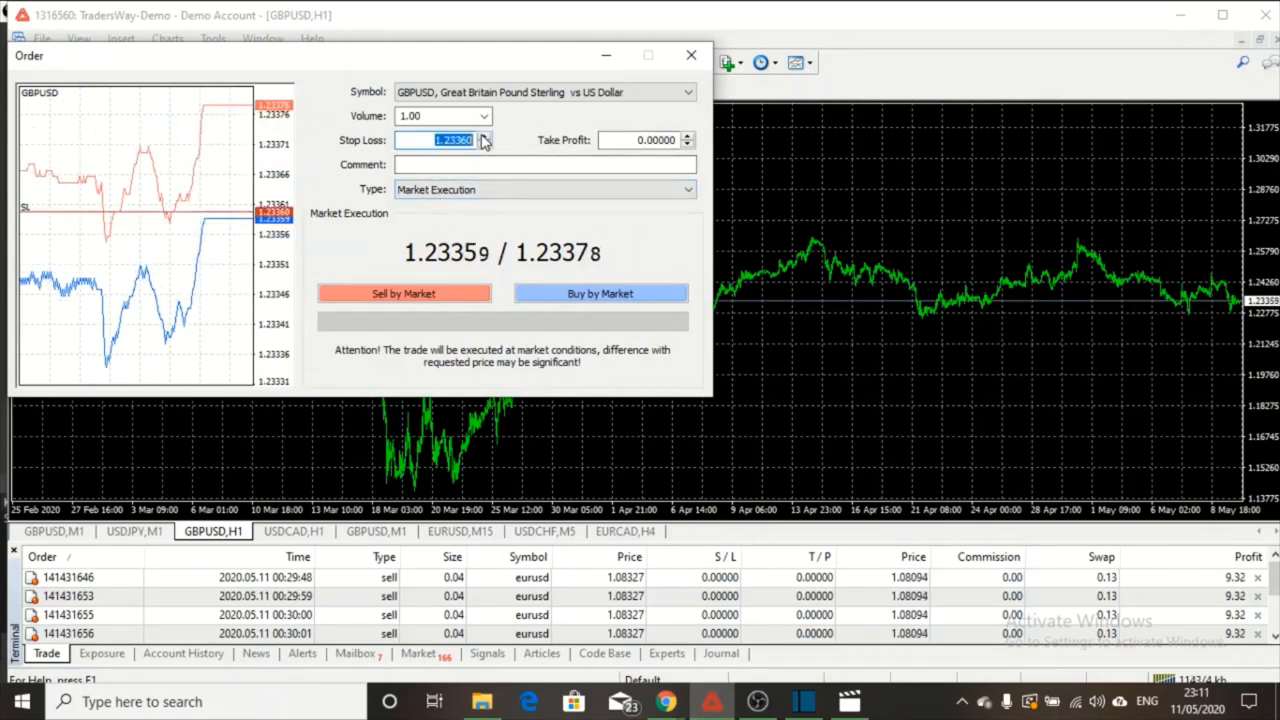
Raise the order's stop loss to 1.23378 with the spin arrows
left_click(485, 136)
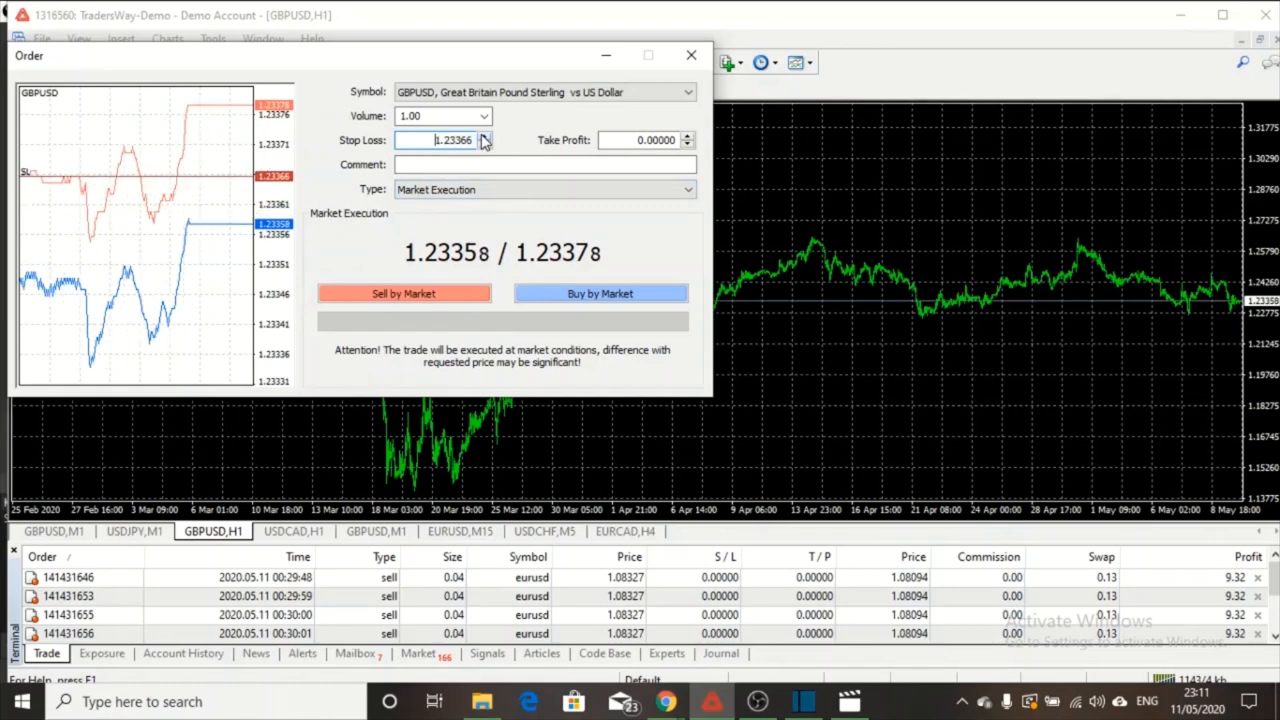
left_click(484, 136)
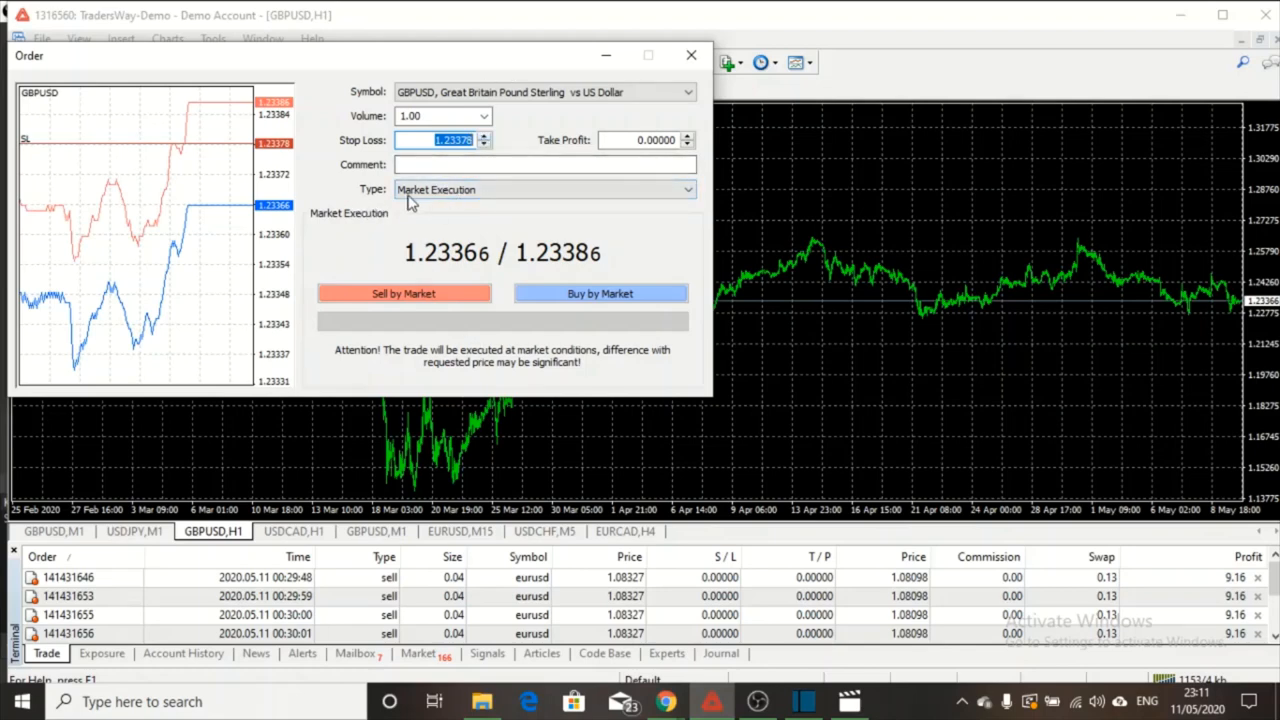
Switch the order type to Pending Order, then close the order window without placing it
left_click(545, 189)
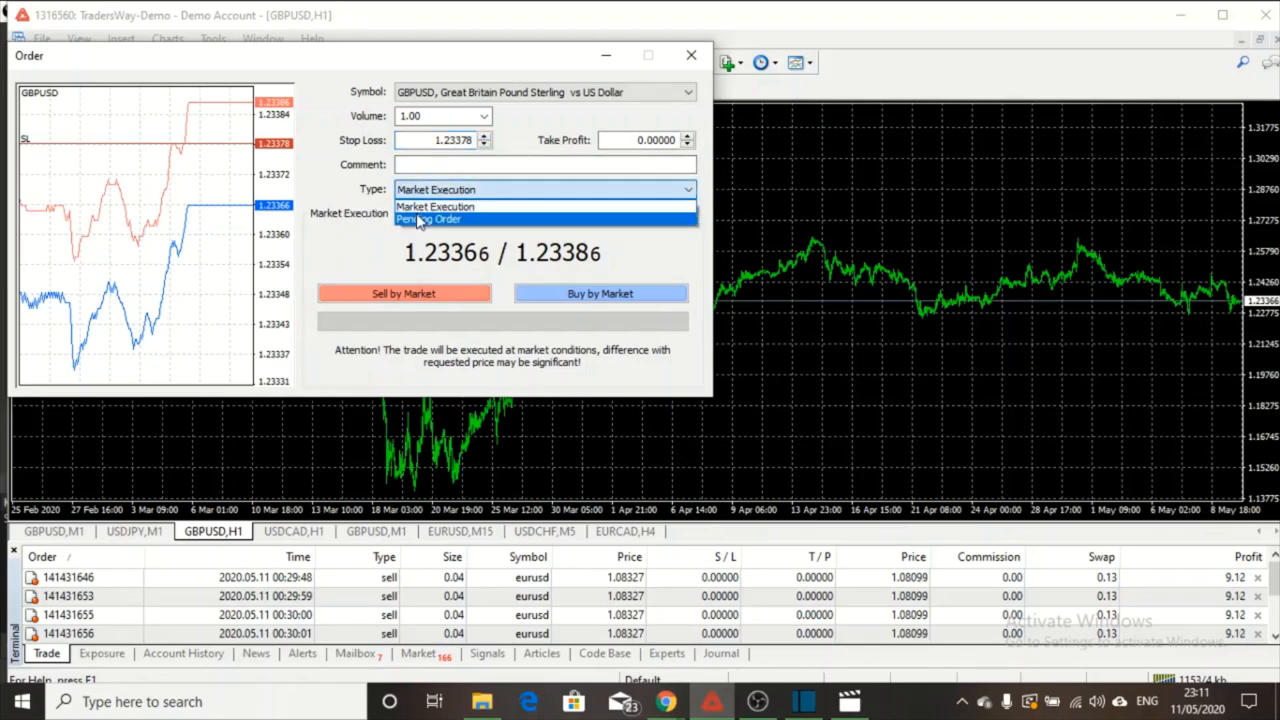
left_click(428, 219)
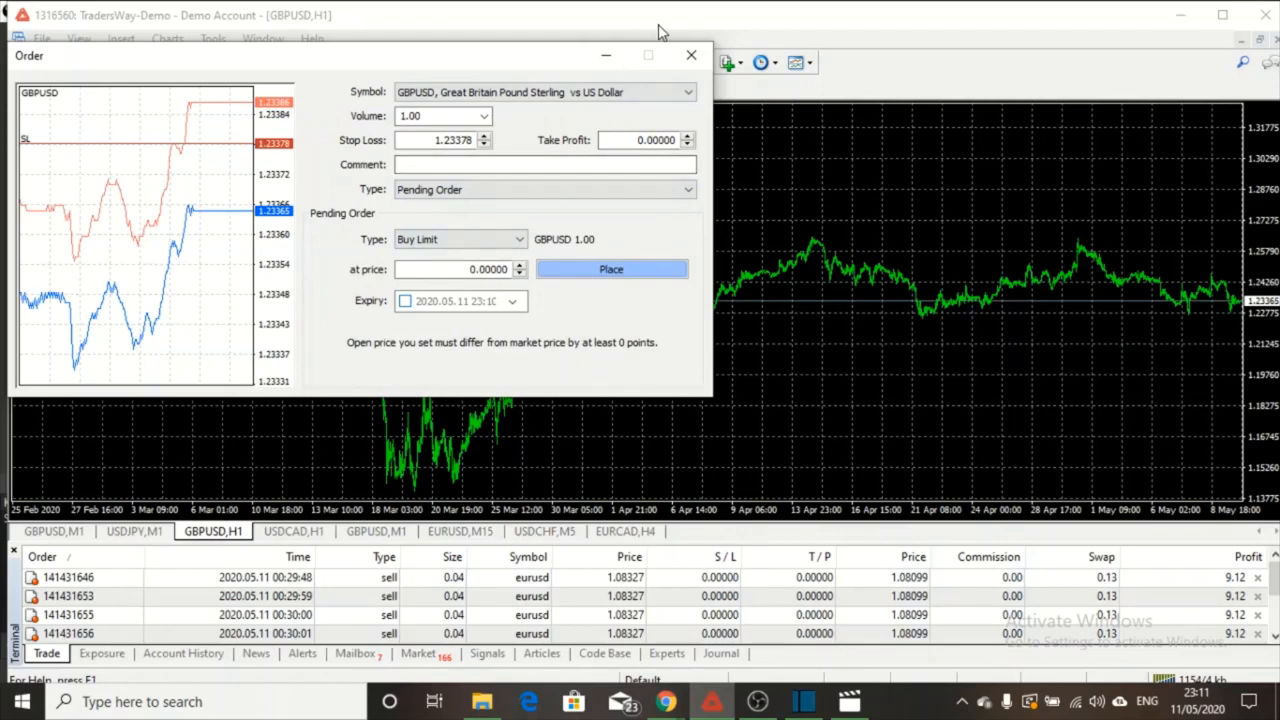
mouse_move(677, 127)
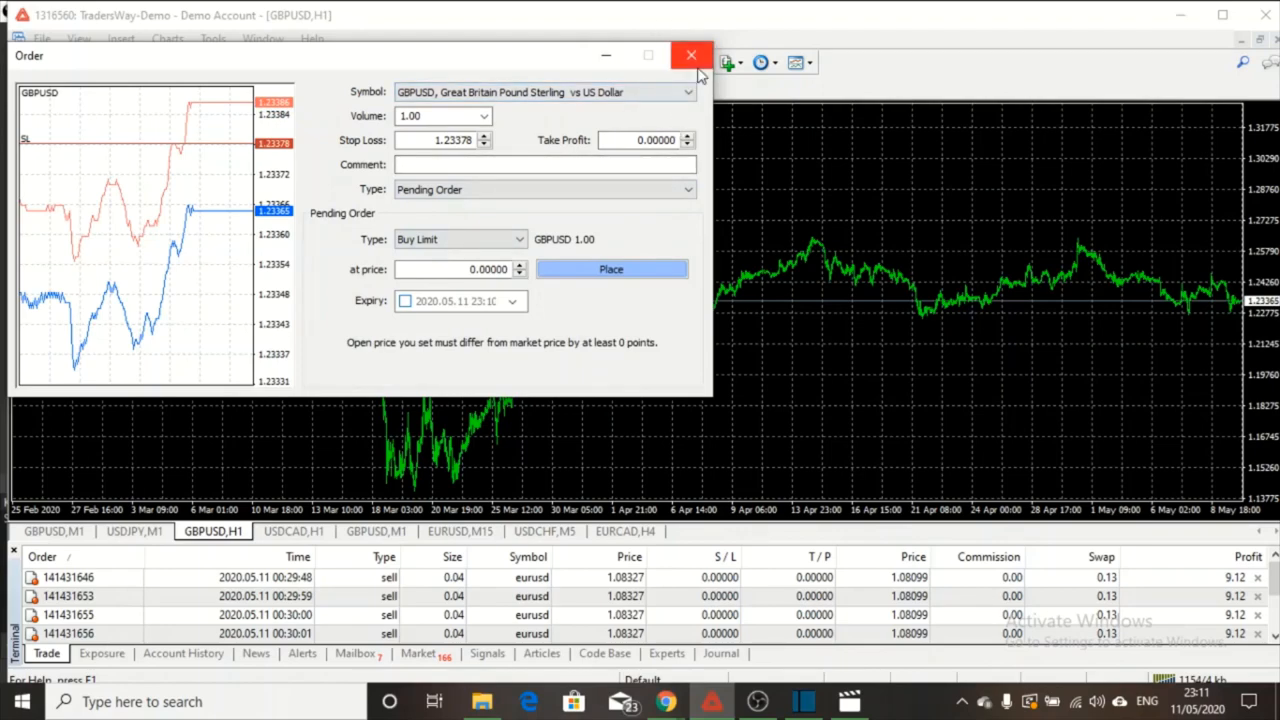
left_click(690, 55)
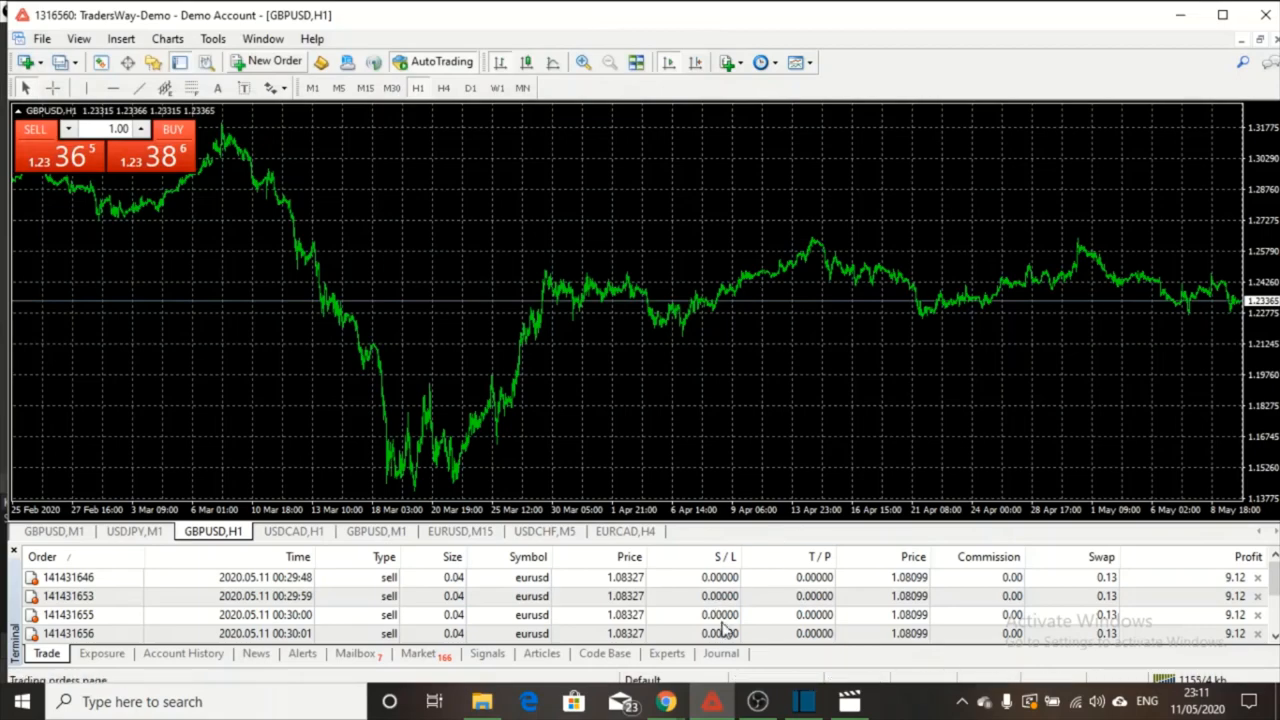